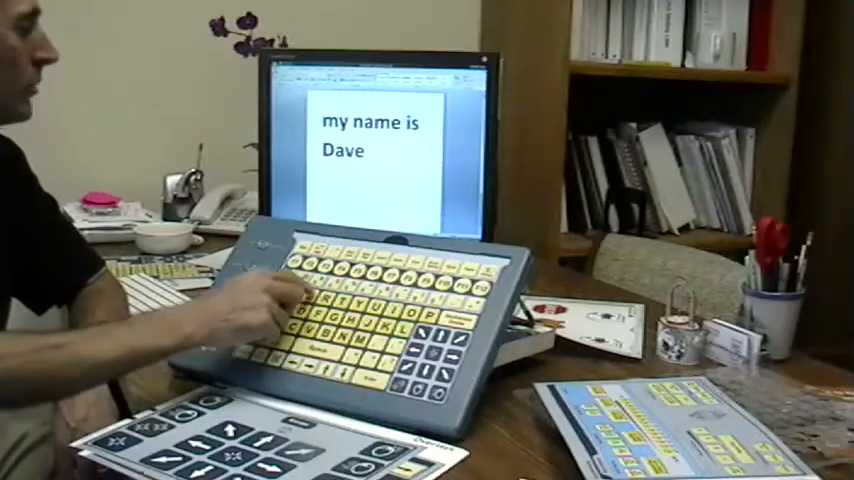
type(".")
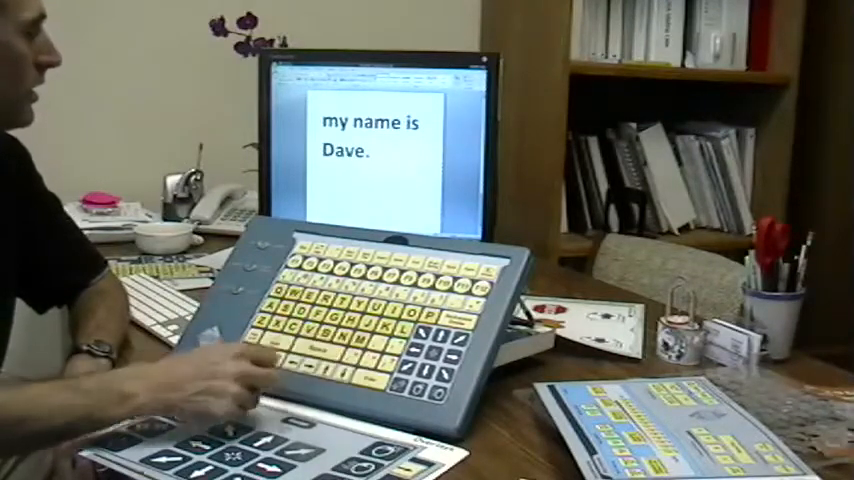